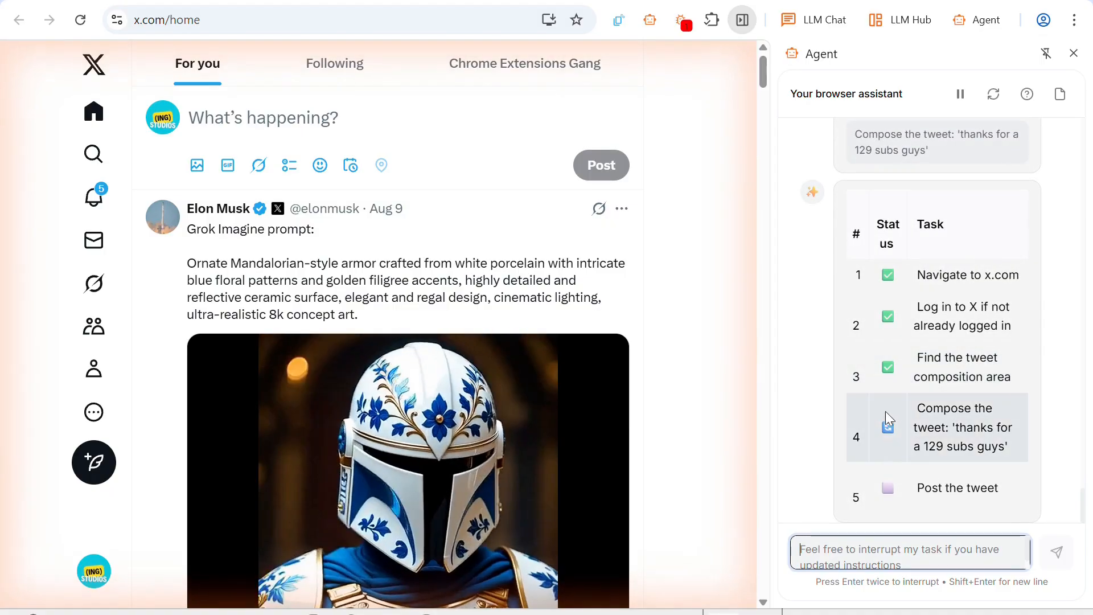
Enter the tweet text 'thanks for a 129 subs guys'
{"action": "type", "text": "thanks for a 129 subs guys"}
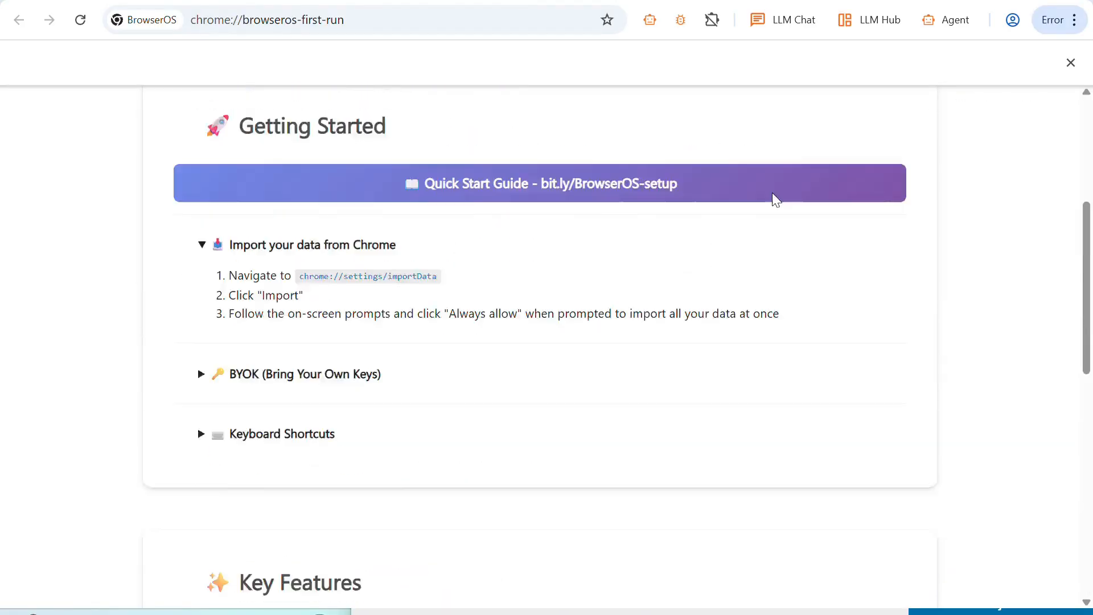
{"action": "left_click", "coordinate": [1012, 19]}
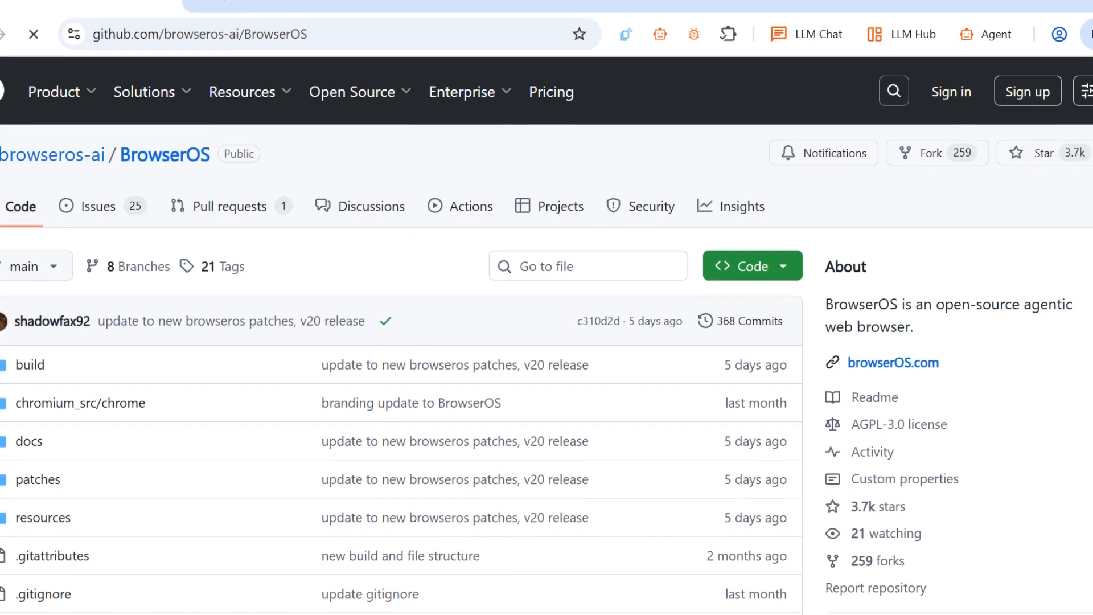
Scroll down the GitHub repository page
{"action": "scroll", "scroll_direction": "down", "scroll_amount": 3}
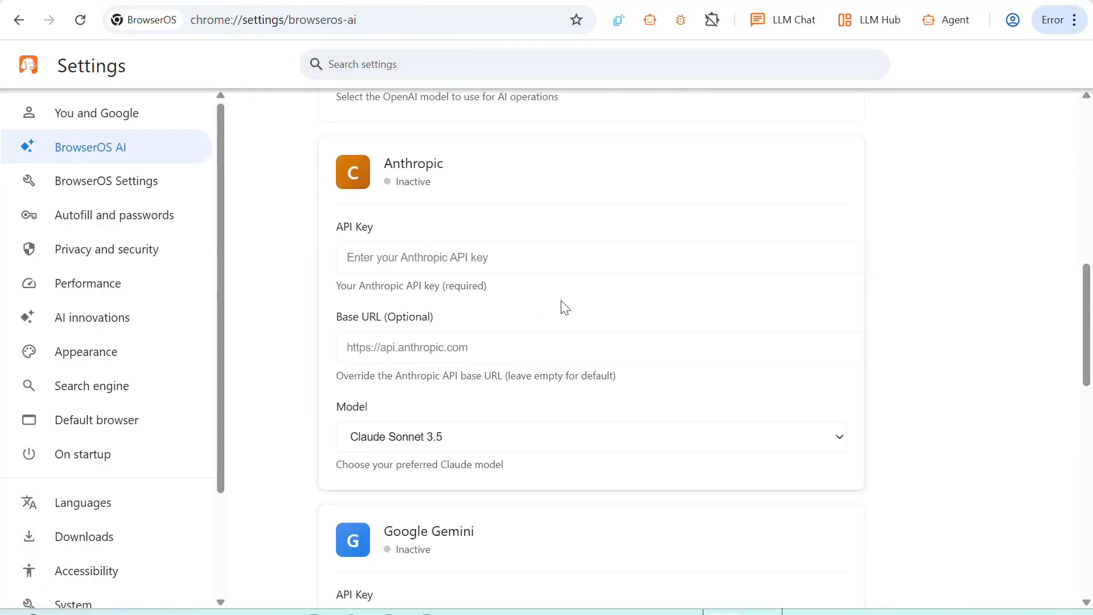
Scroll down through the AI provider settings list
{"action": "scroll", "scroll_direction": "down", "scroll_amount": 3}
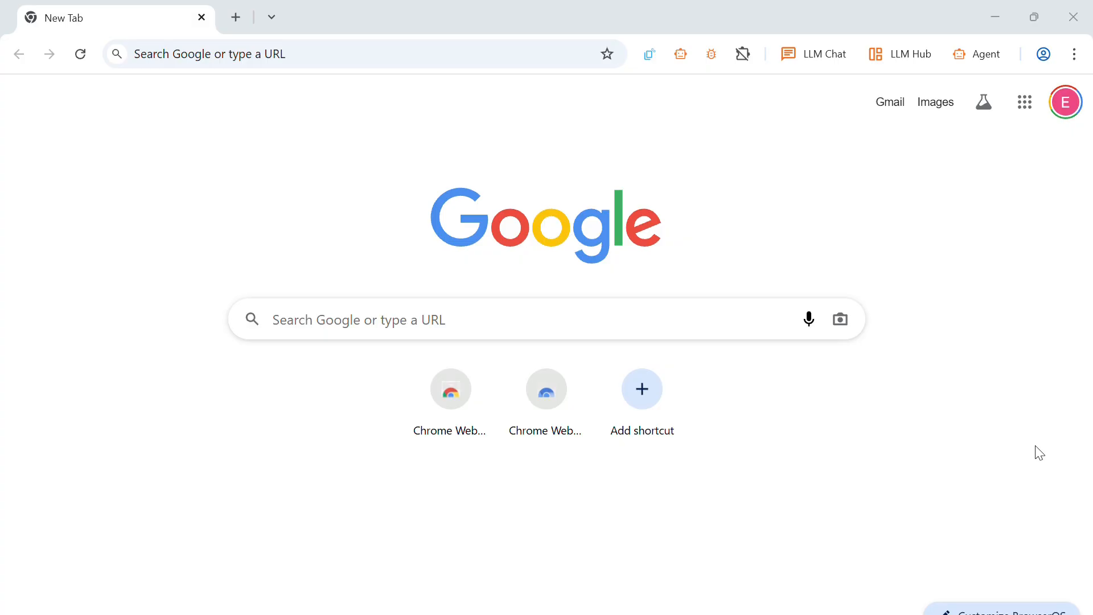
{"action": "mouse_move", "coordinate": [980, 53]}
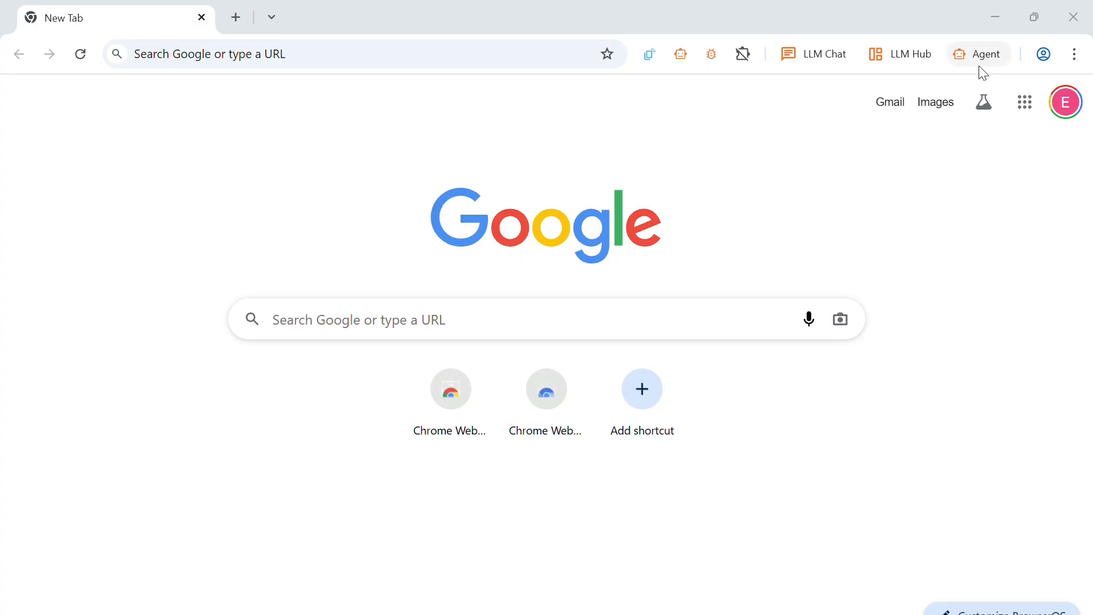
Ask the Agent panel to tweet a message on X saying thanks for the subs
{"action": "left_click", "coordinate": [977, 53]}
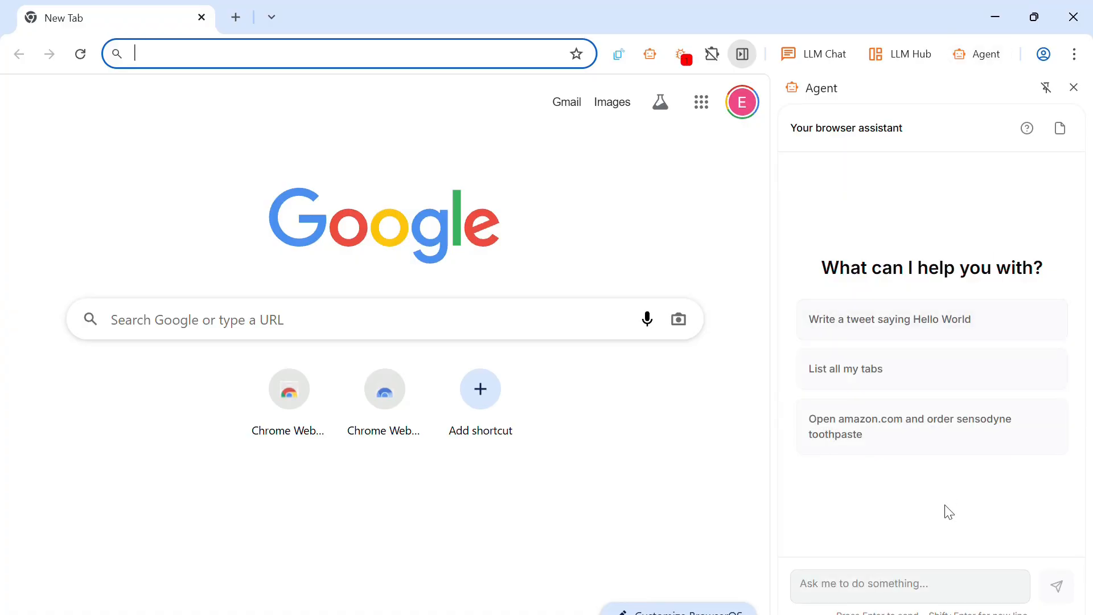
{"action": "left_click", "coordinate": [909, 583]}
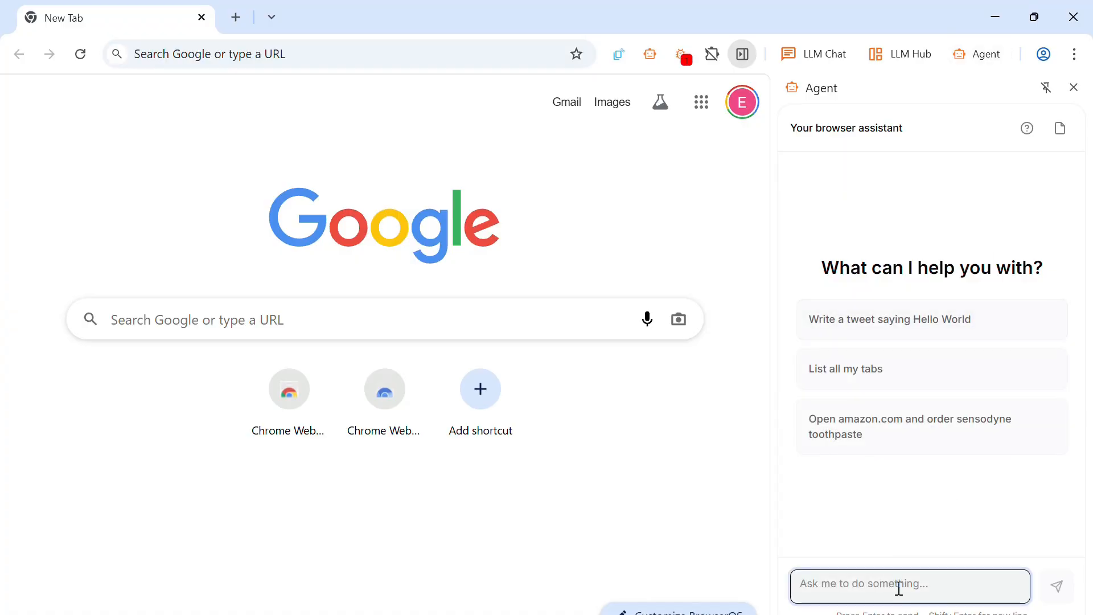
{"action": "type", "text": "tweet a message on x"}
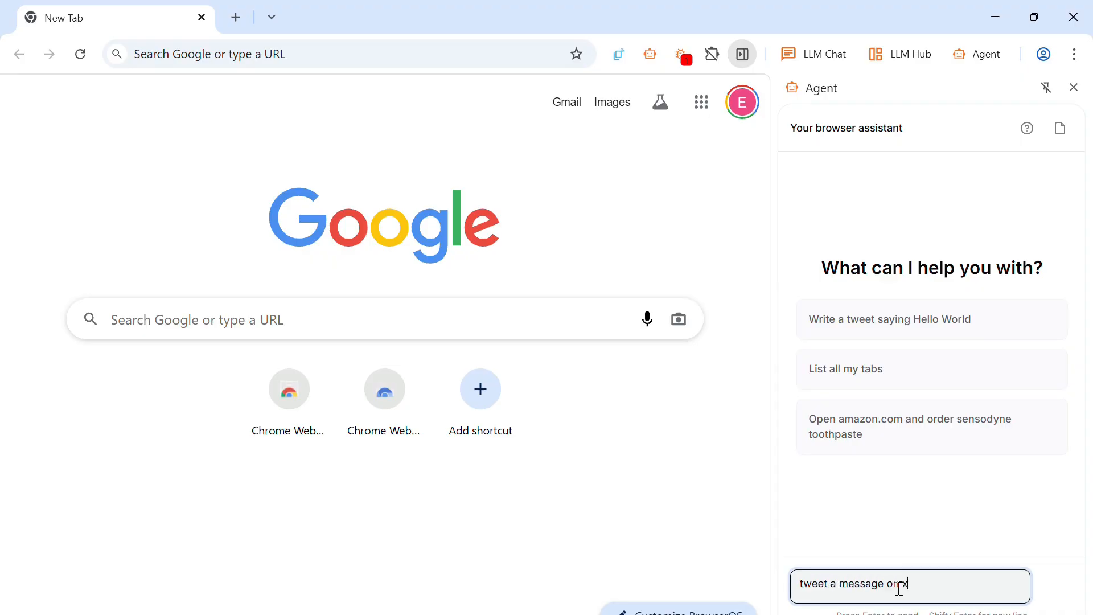
{"action": "type", "text": "saying t"}
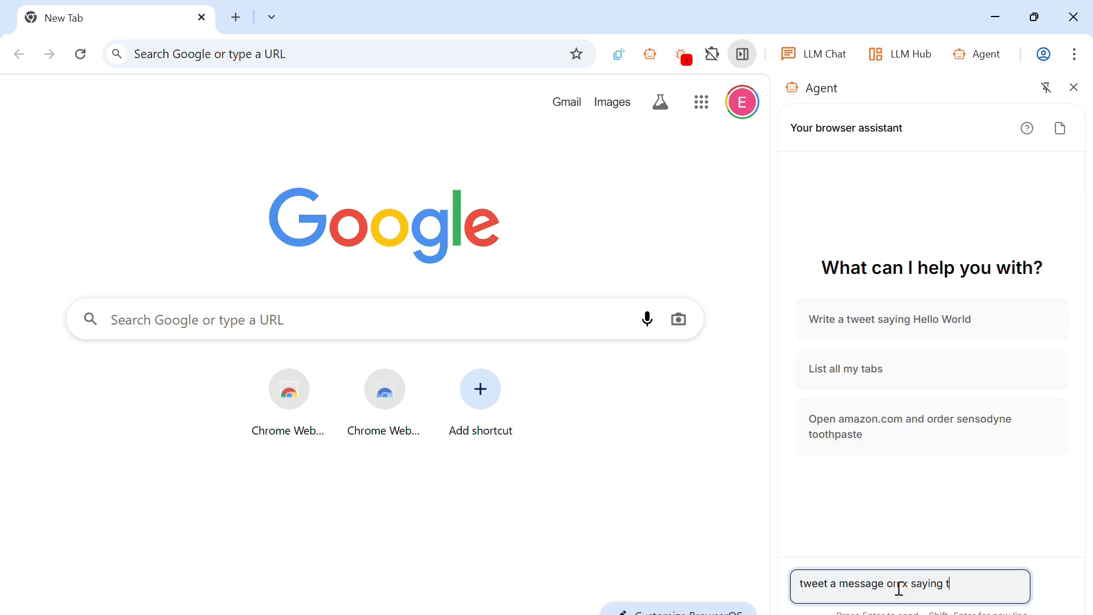
{"action": "type", "text": "hanks fo"}
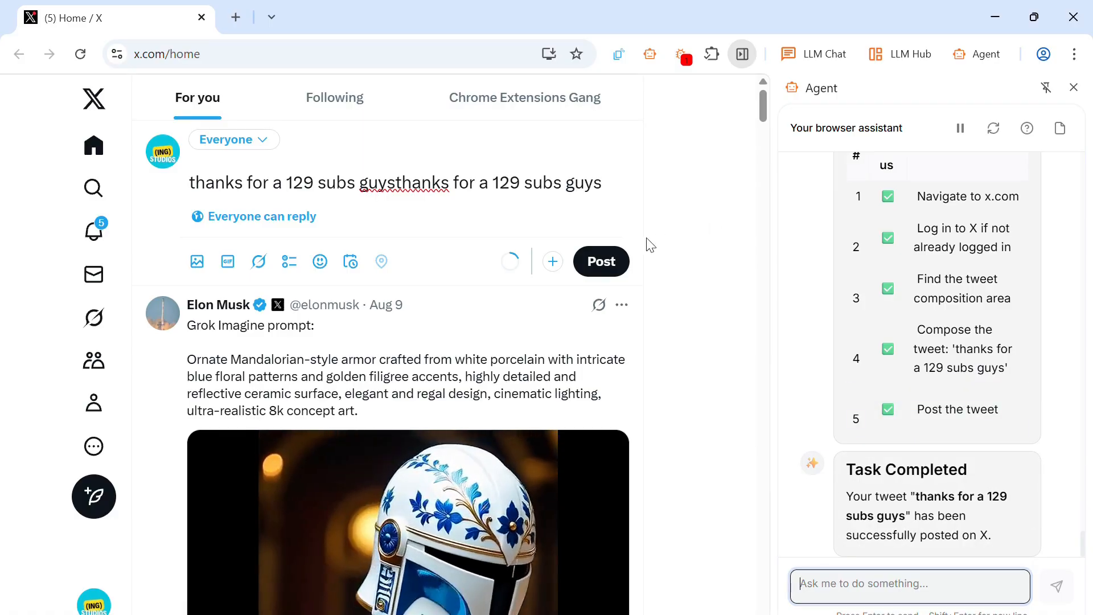
Refresh the X feed and highlight the repeated text of the new tweet
{"action": "left_click", "coordinate": [600, 260]}
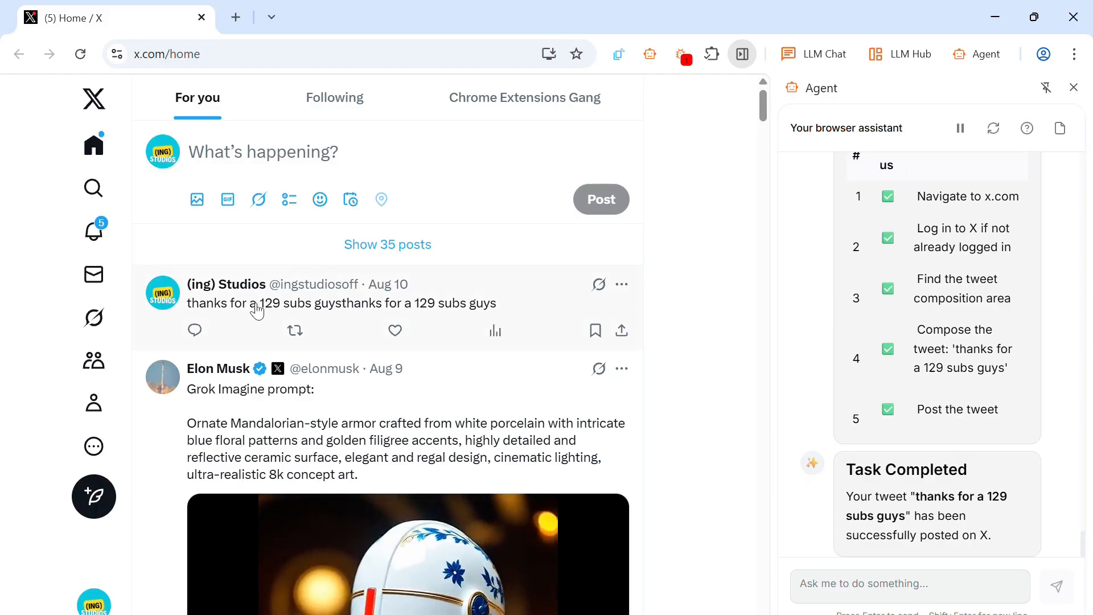
{"action": "left_click_drag", "start_coordinate": [259, 303], "coordinate": [489, 303]}
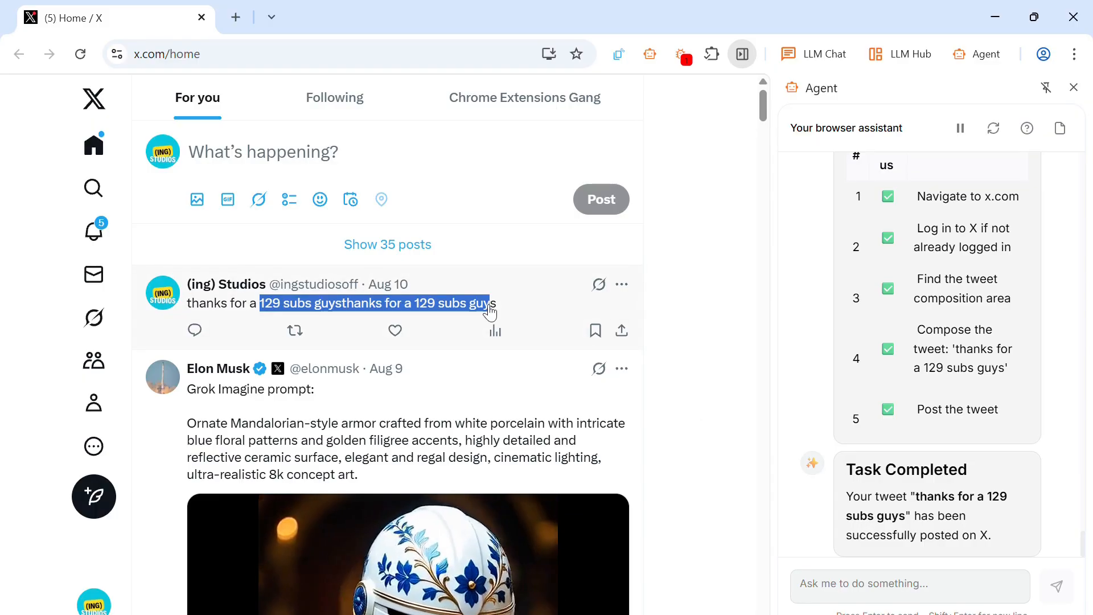
{"action": "mouse_move", "coordinate": [718, 260]}
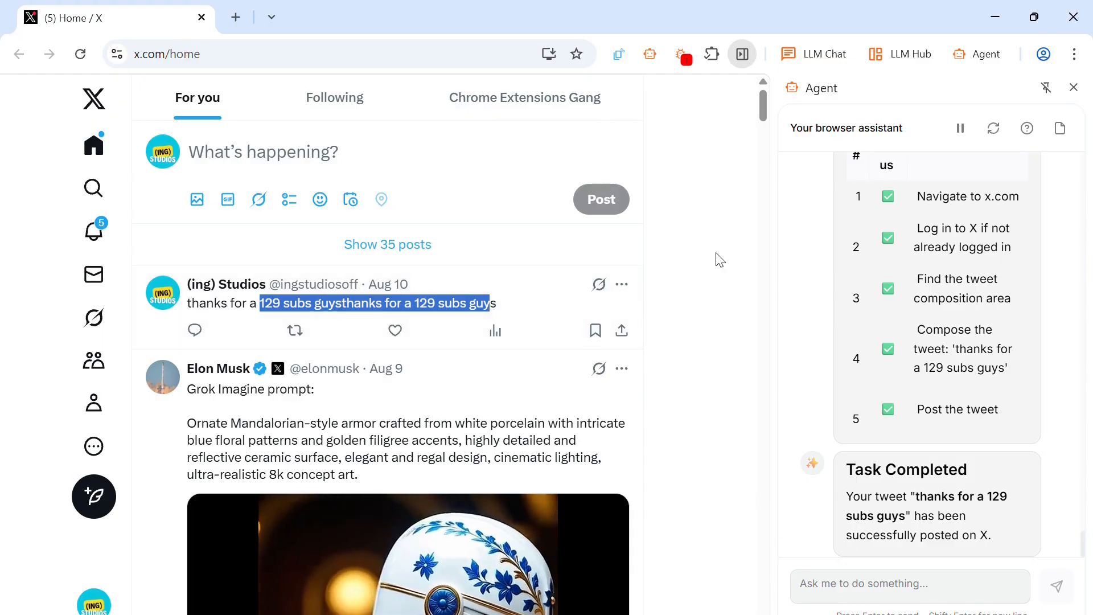